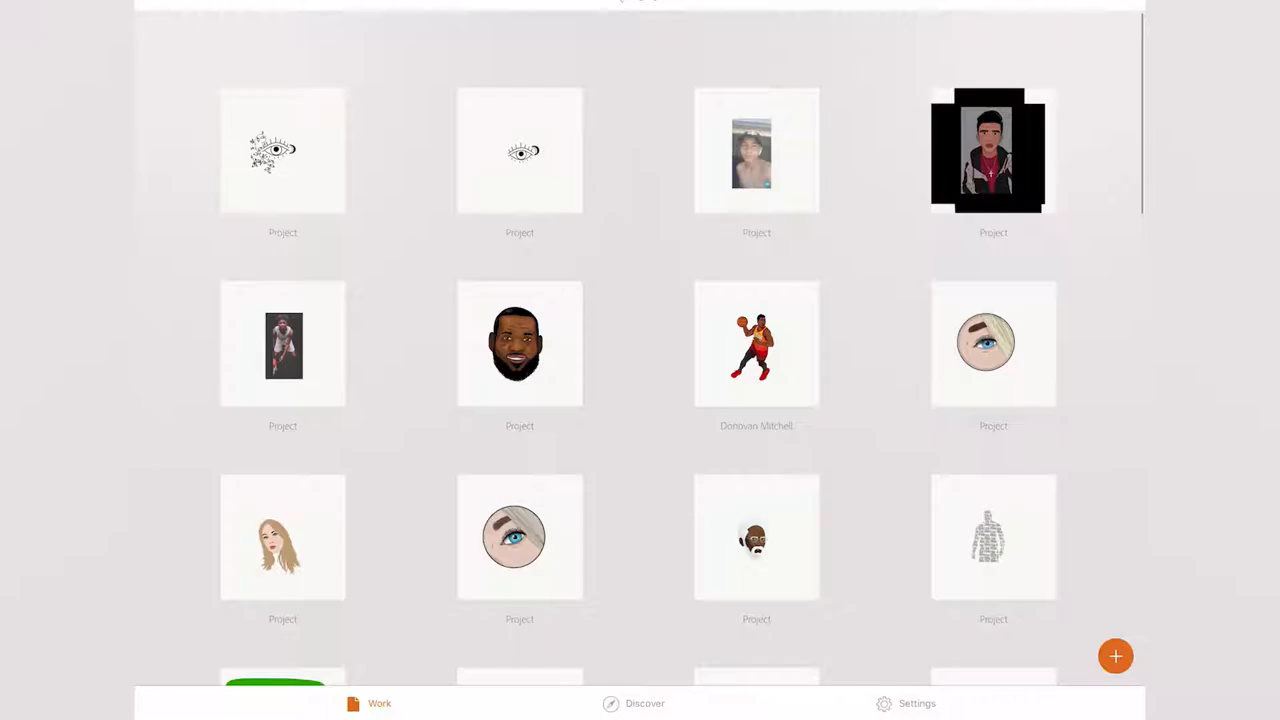
Step: Open the Settings tab showing account details and storage usage
left_click(915, 703)
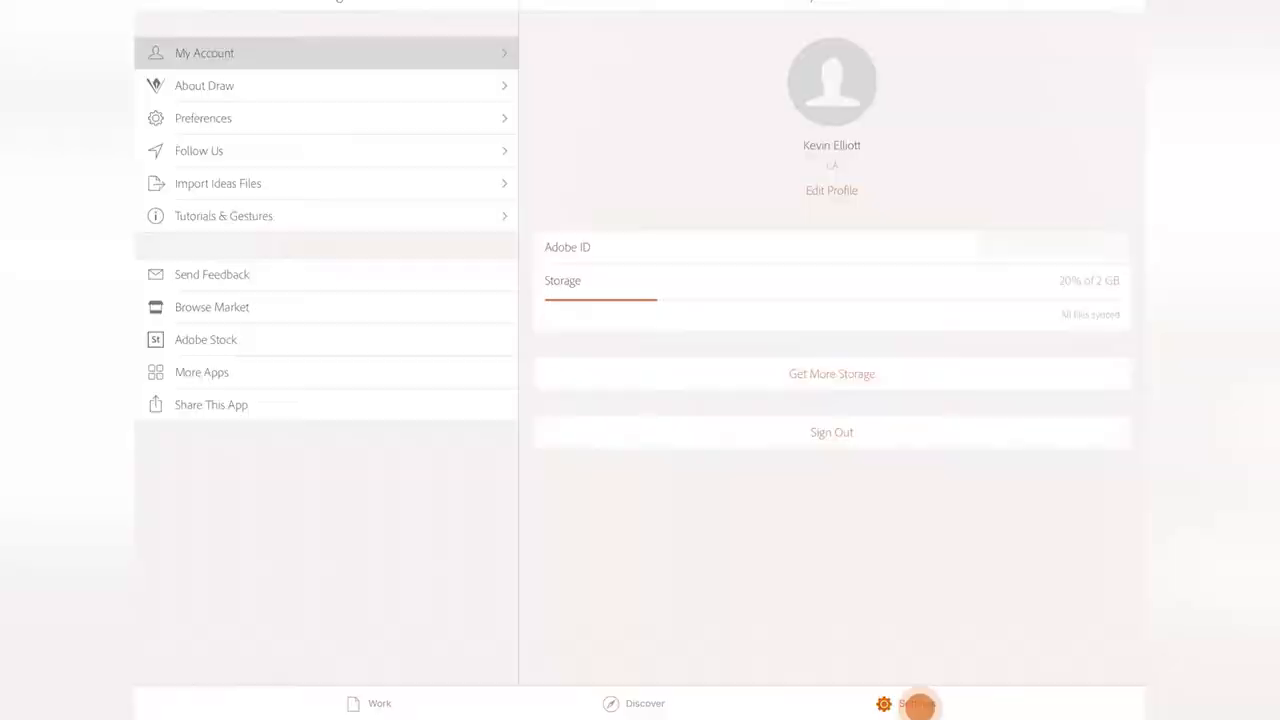
Step: In Preferences, keep Stroke Smoothing After Drawing and switch Show Touches off
left_click(203, 118)
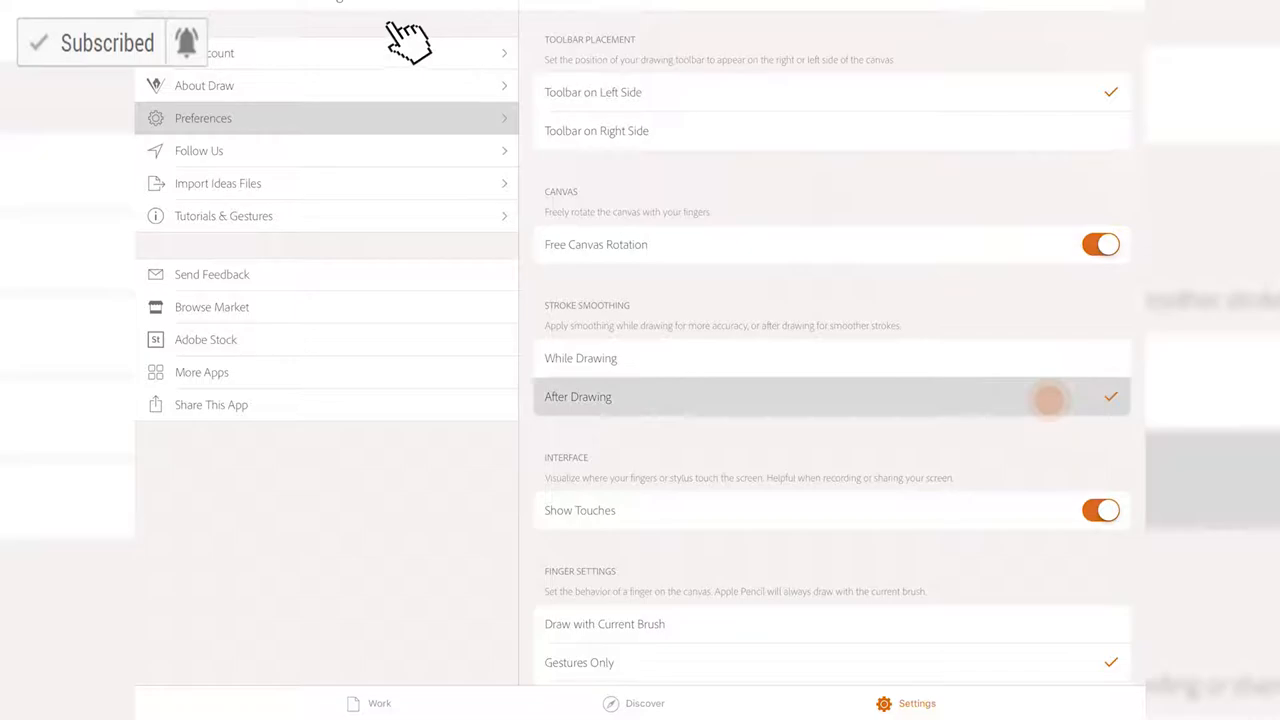
scroll("down", 3)
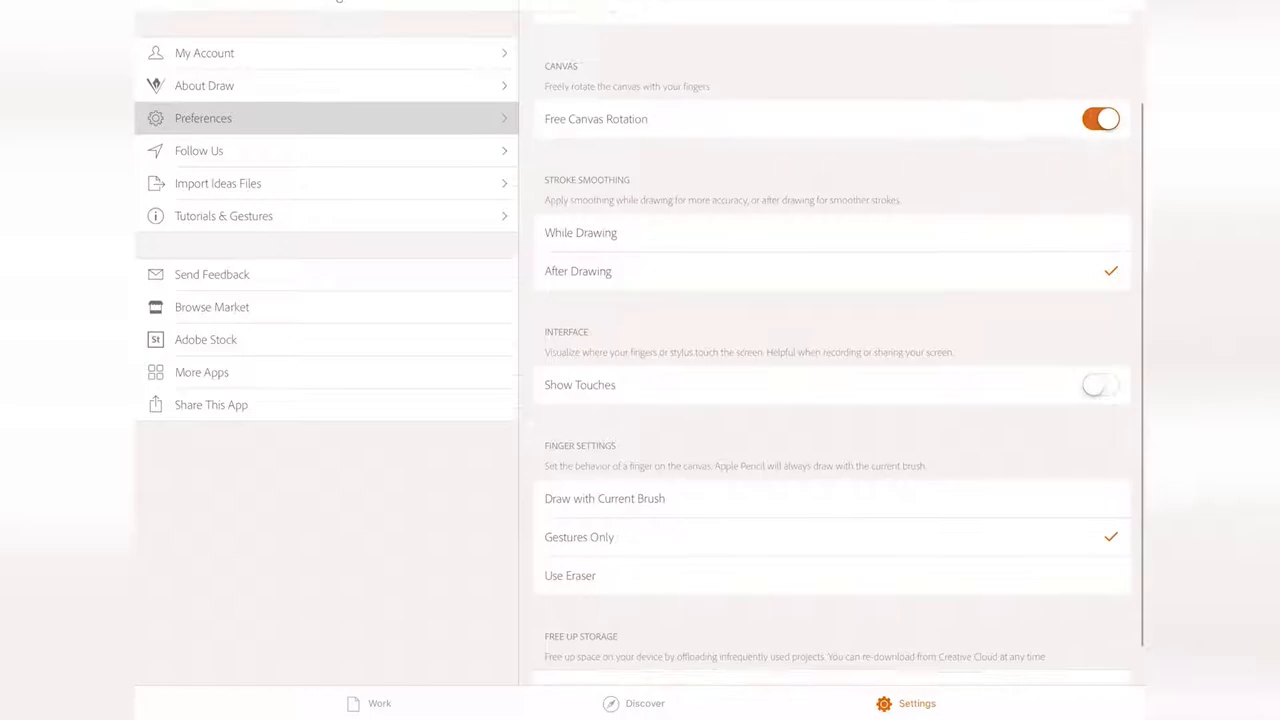
left_click(1100, 384)
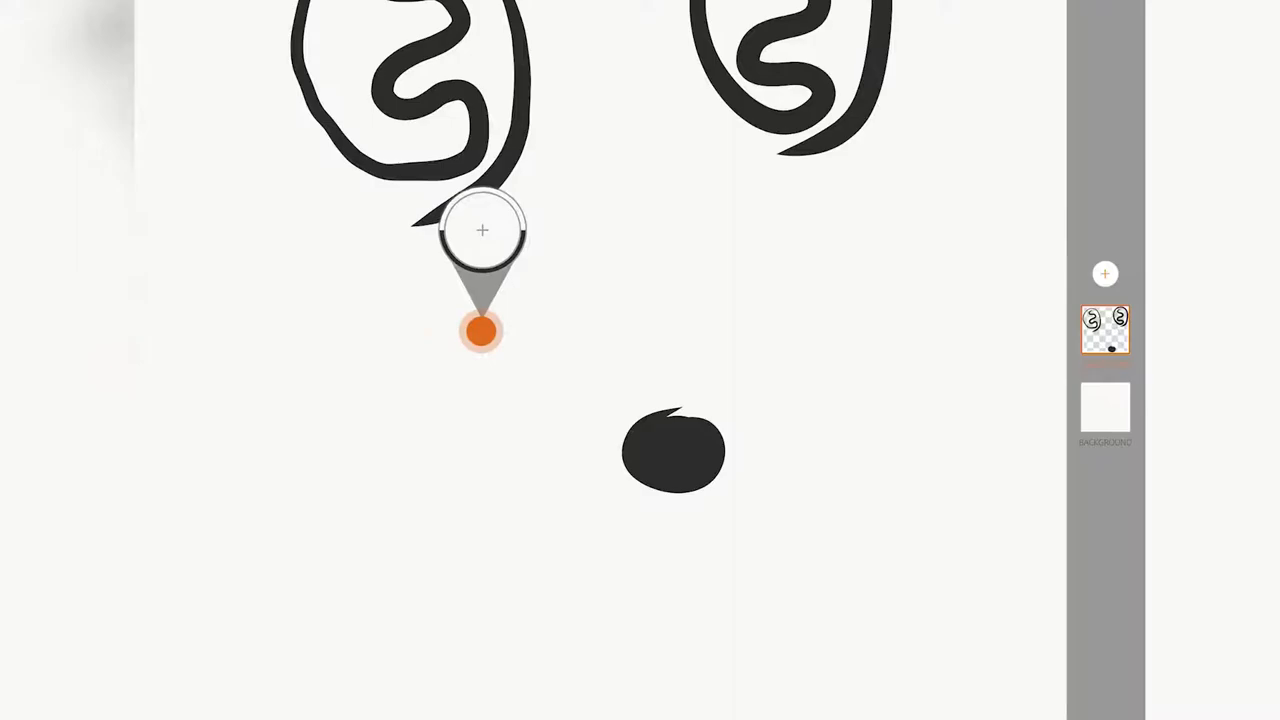
Step: Sample colours from the canvas and the dark blob with the eyedropper
left_click(481, 331)
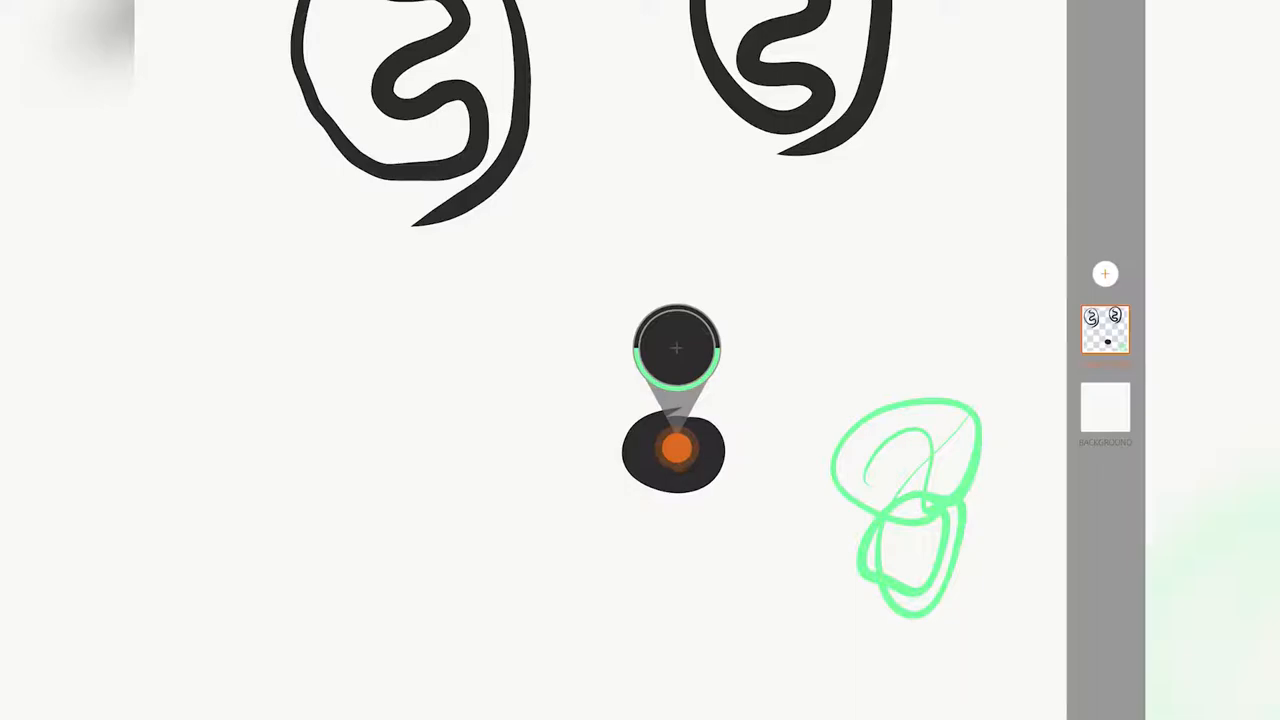
left_click_drag(676, 450, 900, 440)
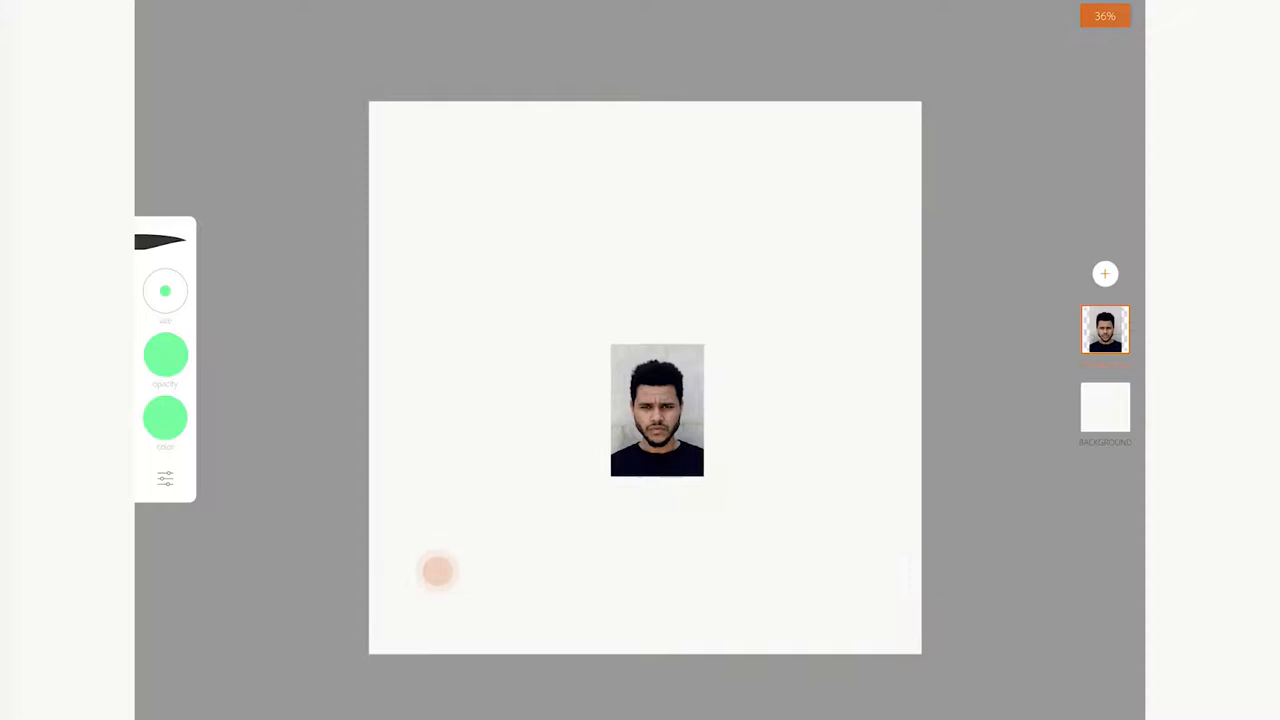
Step: Add an Image Layer and browse the photo albums for the portrait
left_click(1105, 273)
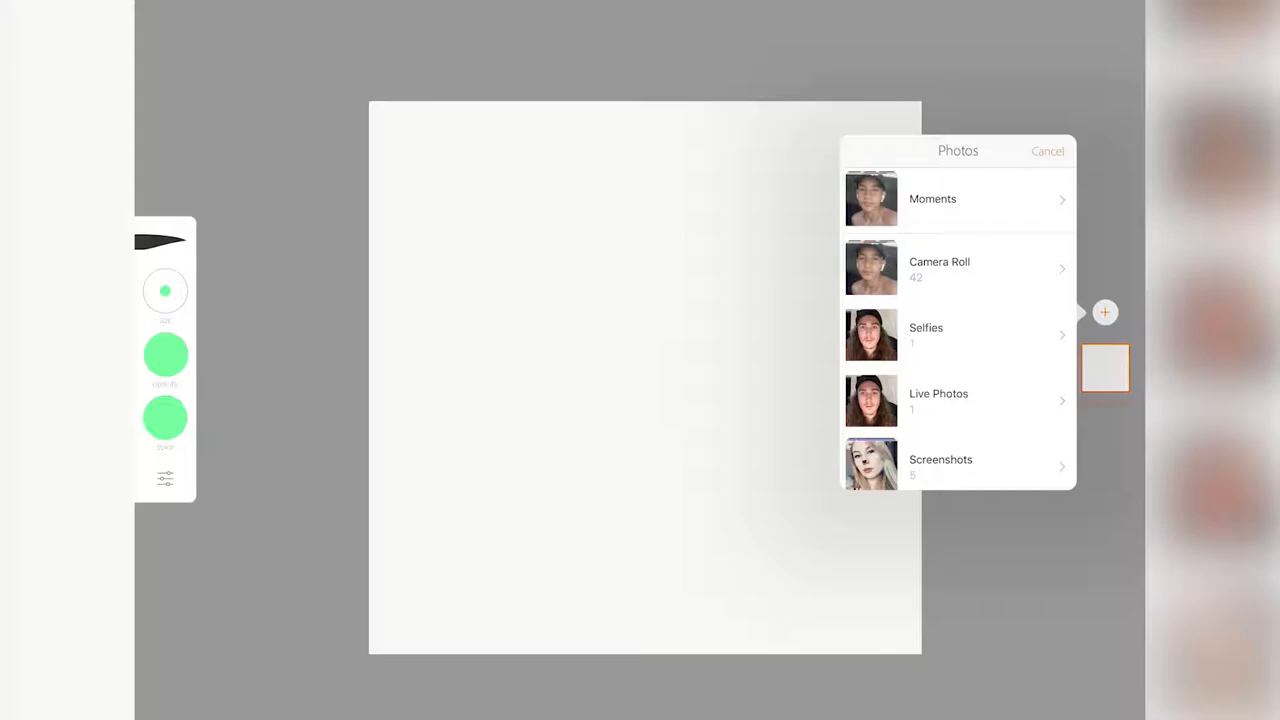
left_click(932, 198)
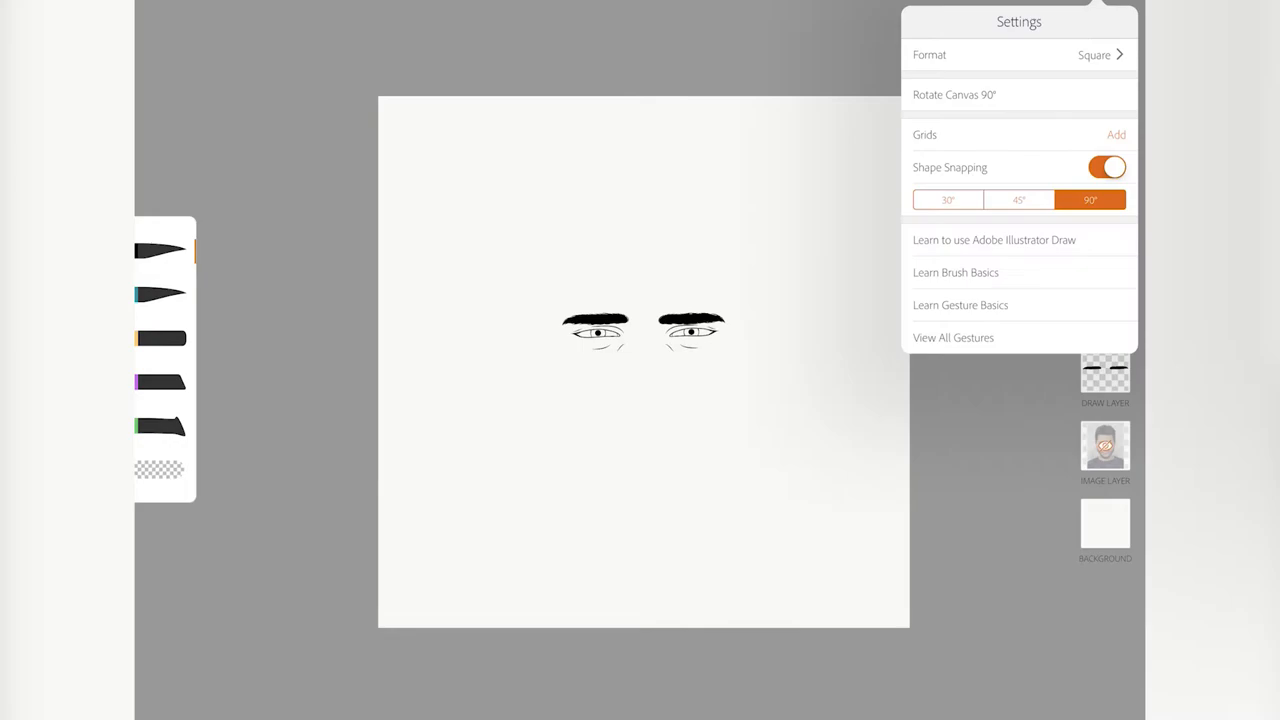
Step: Change the canvas format to a landscape size and add a new draw layer
left_click(1095, 54)
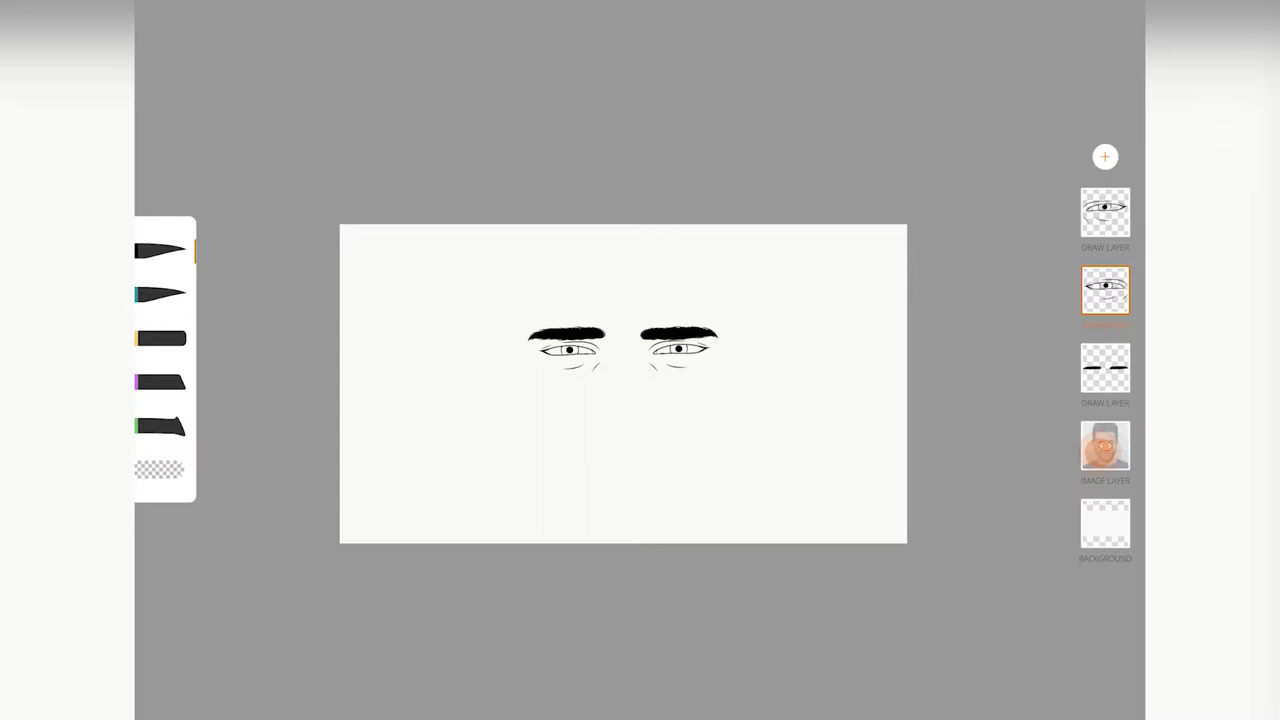
left_click(1105, 157)
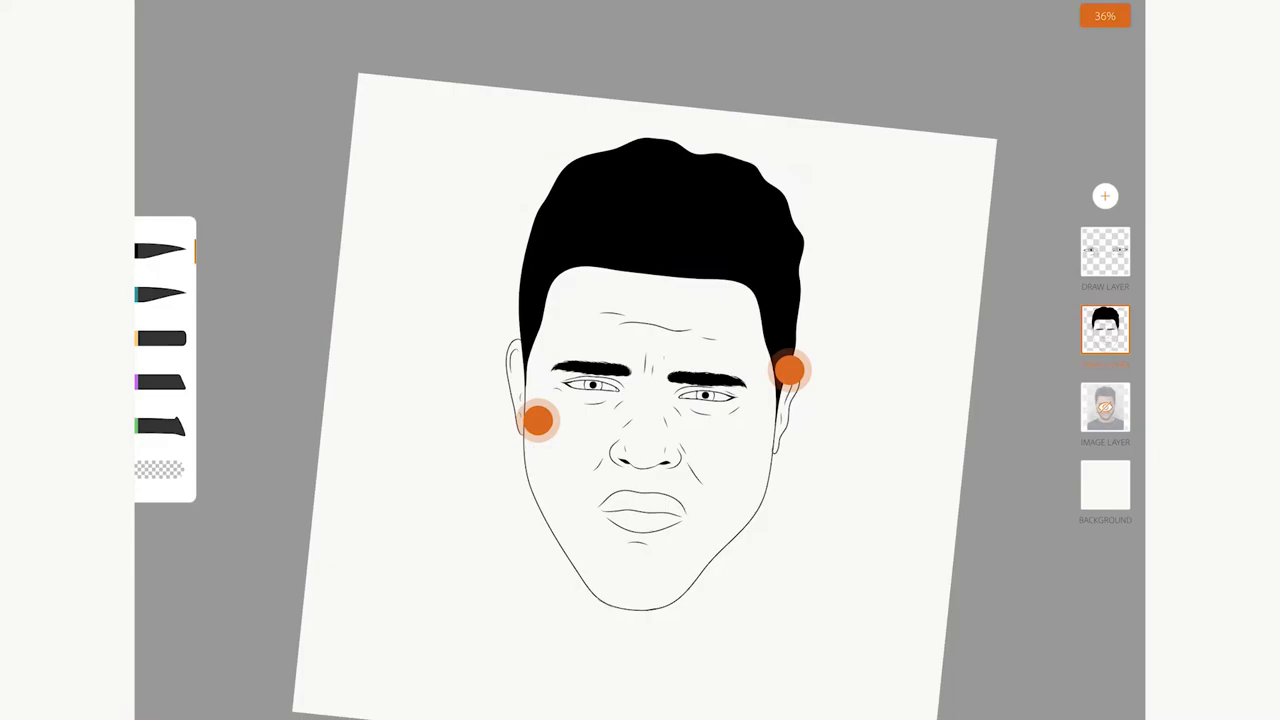
Step: Set the photo layer's opacity to 88% and sample a skin colour from it
left_click(1105, 408)
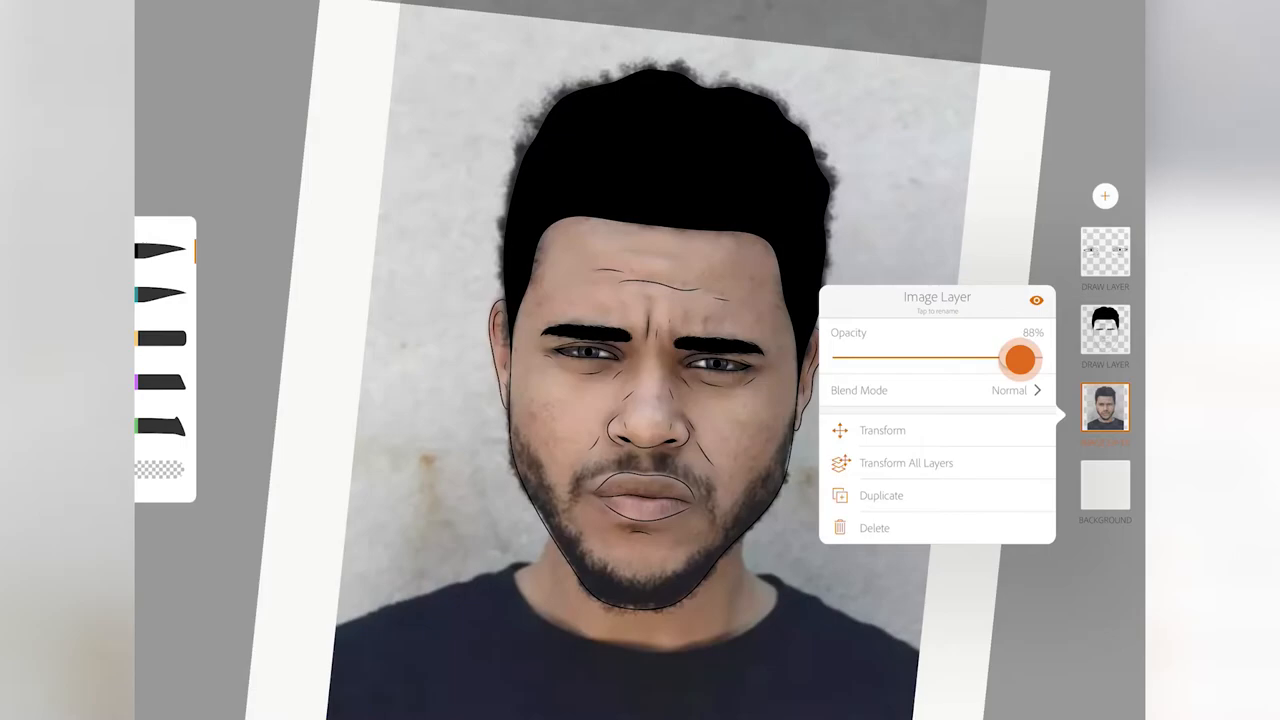
left_click(1105, 330)
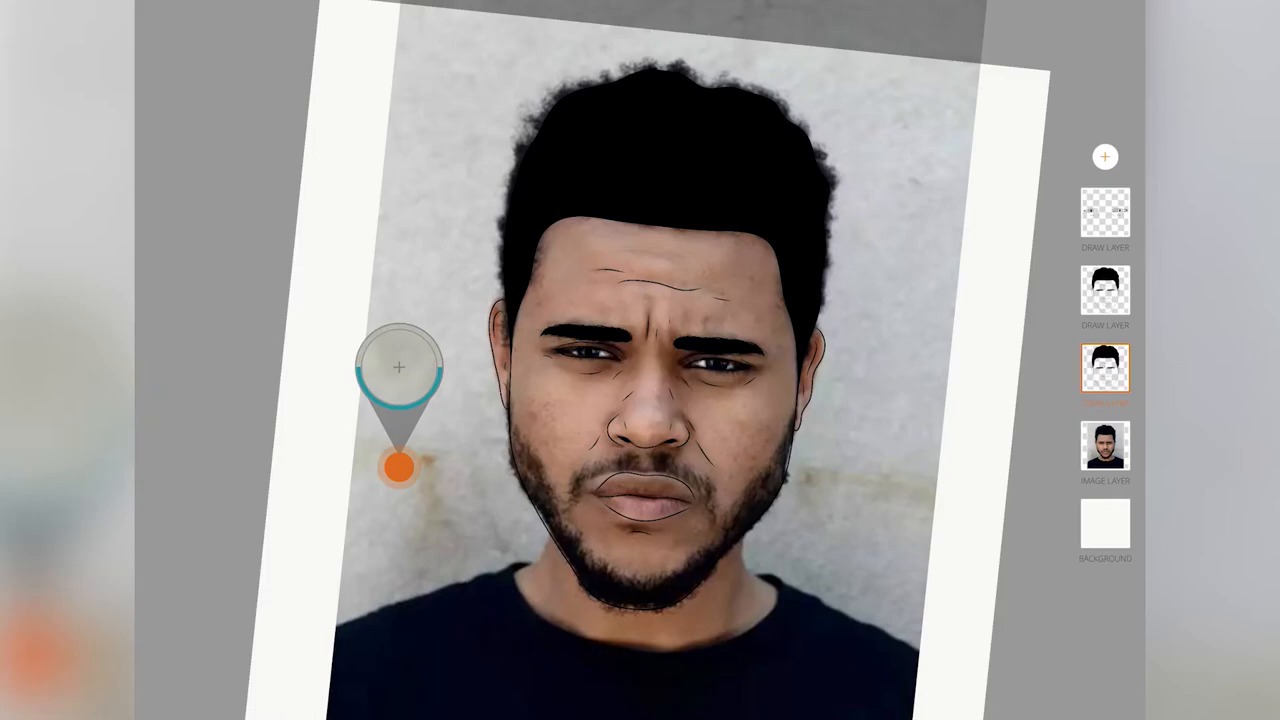
left_click_drag(398, 465, 597, 362)
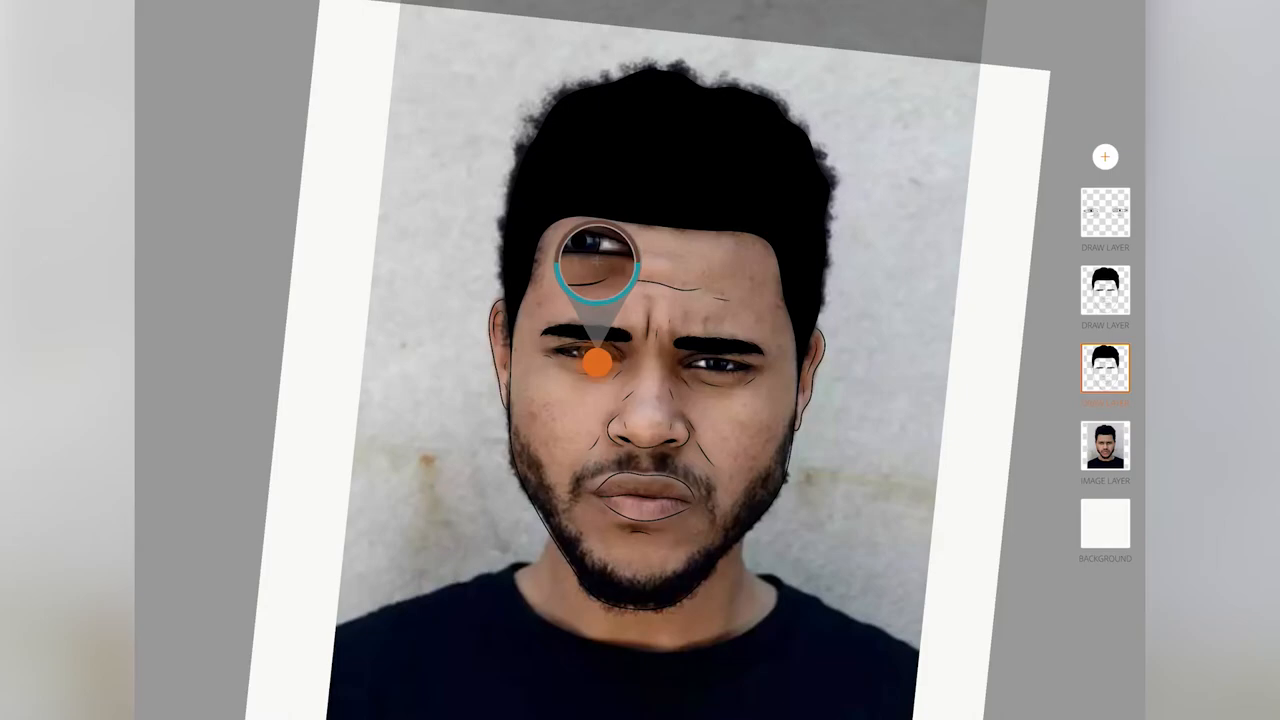